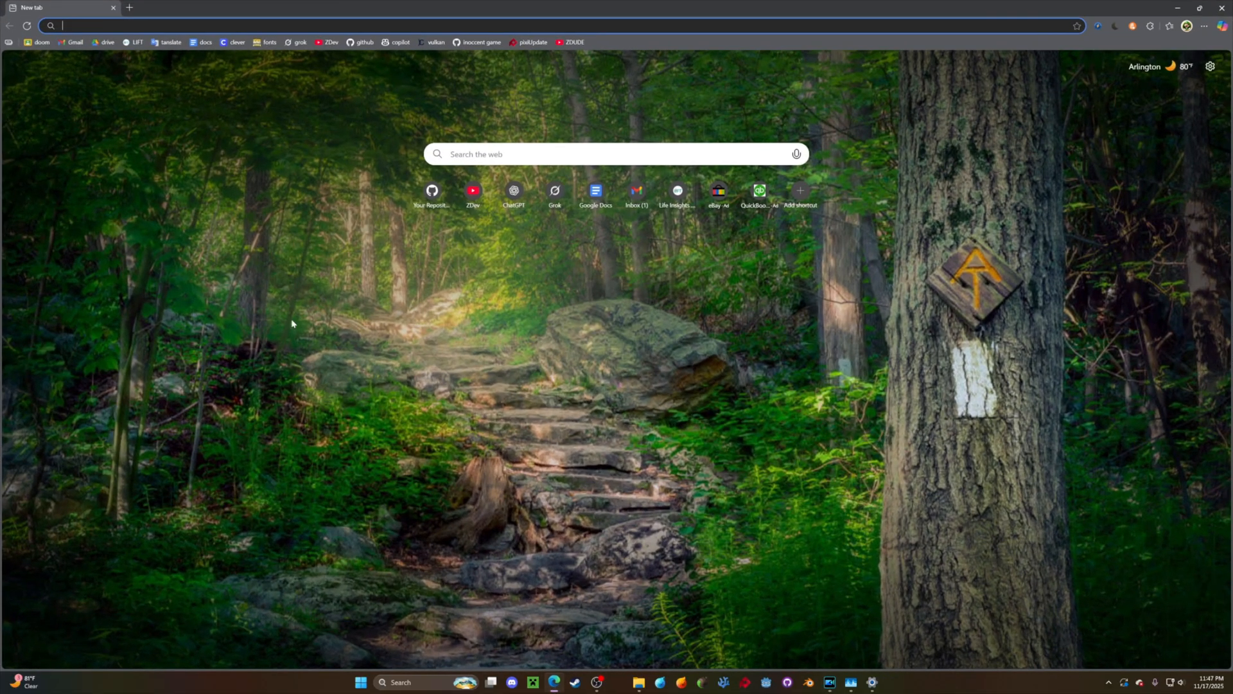
# Search the web for 'linux github' from the address bar.
pyautogui.write('linux')
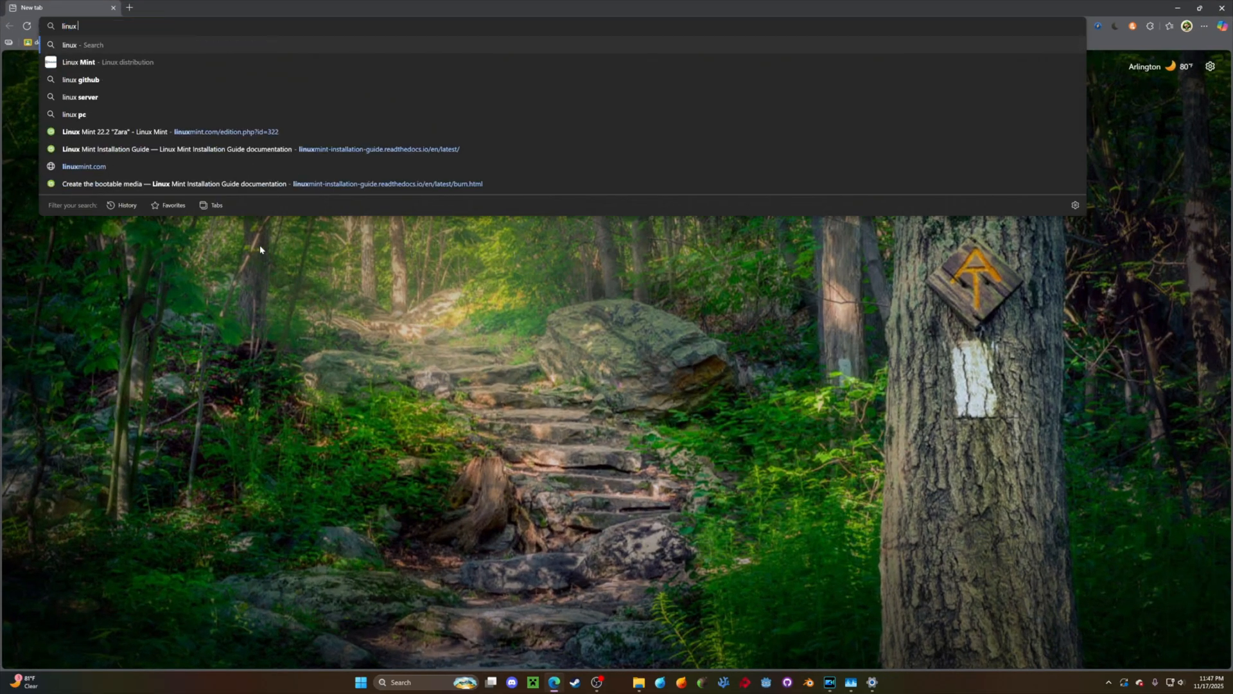
pyautogui.click(81, 80)
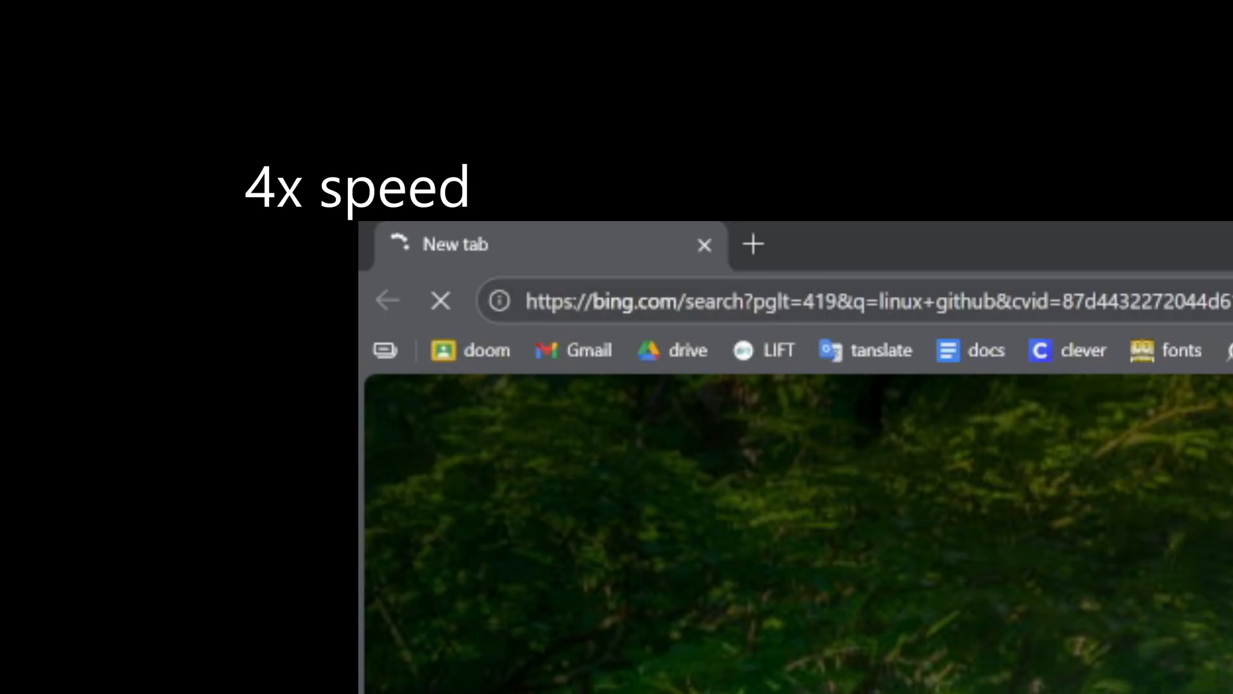
pyautogui.moveTo(472, 267)
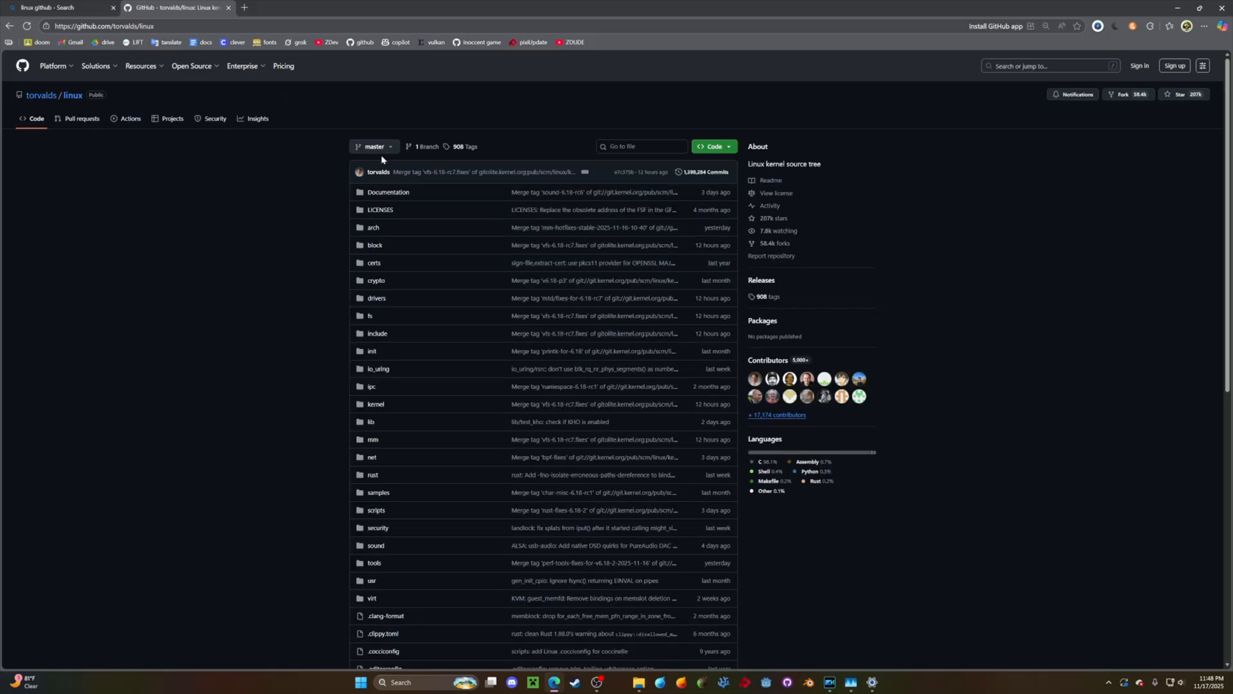
pyautogui.moveTo(374, 229)
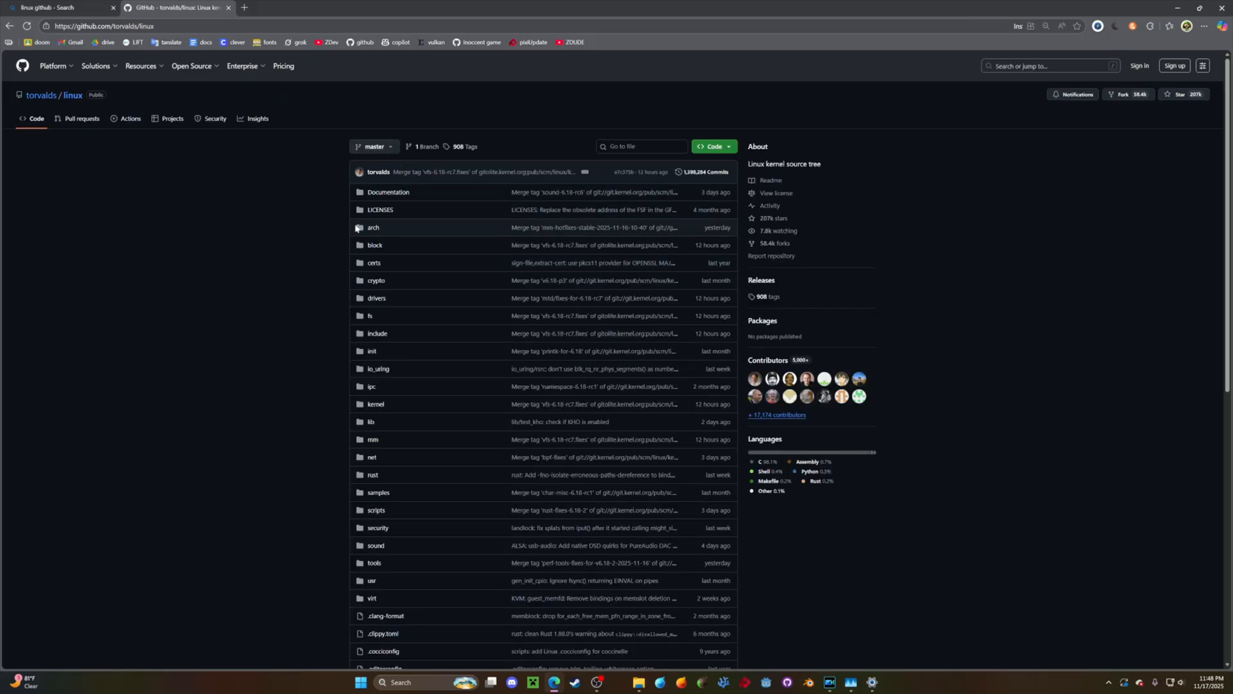
# Browse the torvalds/linux file list and enter one of the kernel source folders.
pyautogui.scroll(-3)
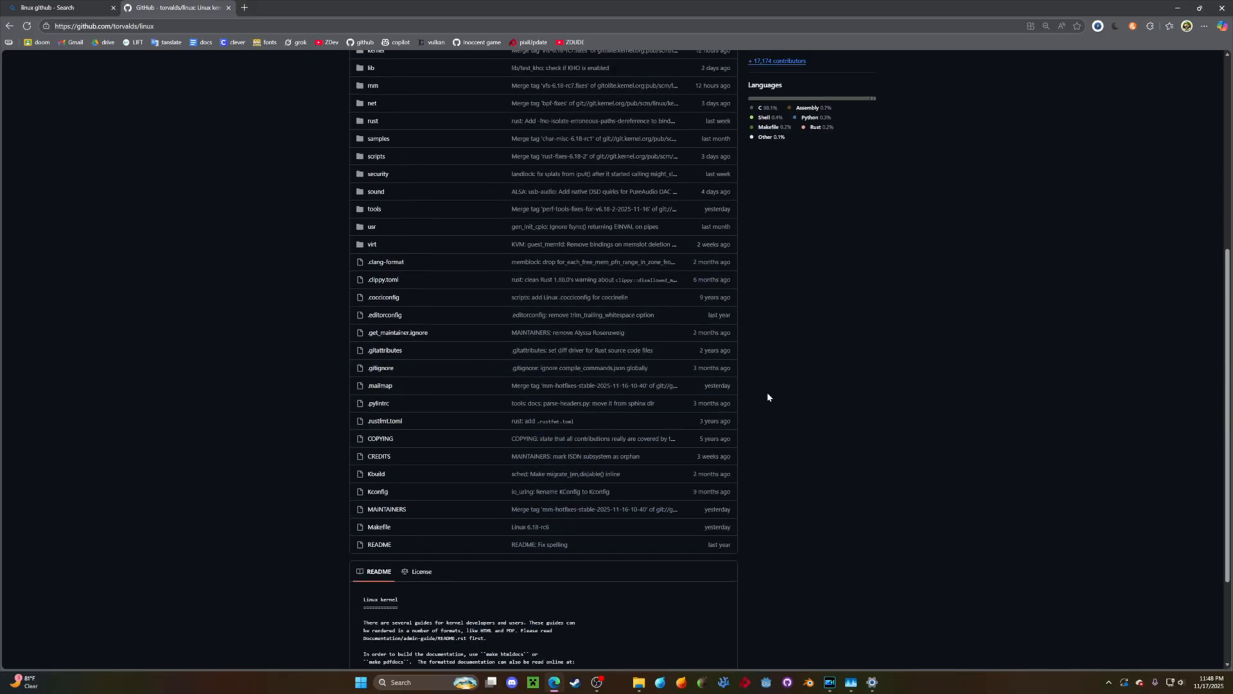
pyautogui.scroll(3)
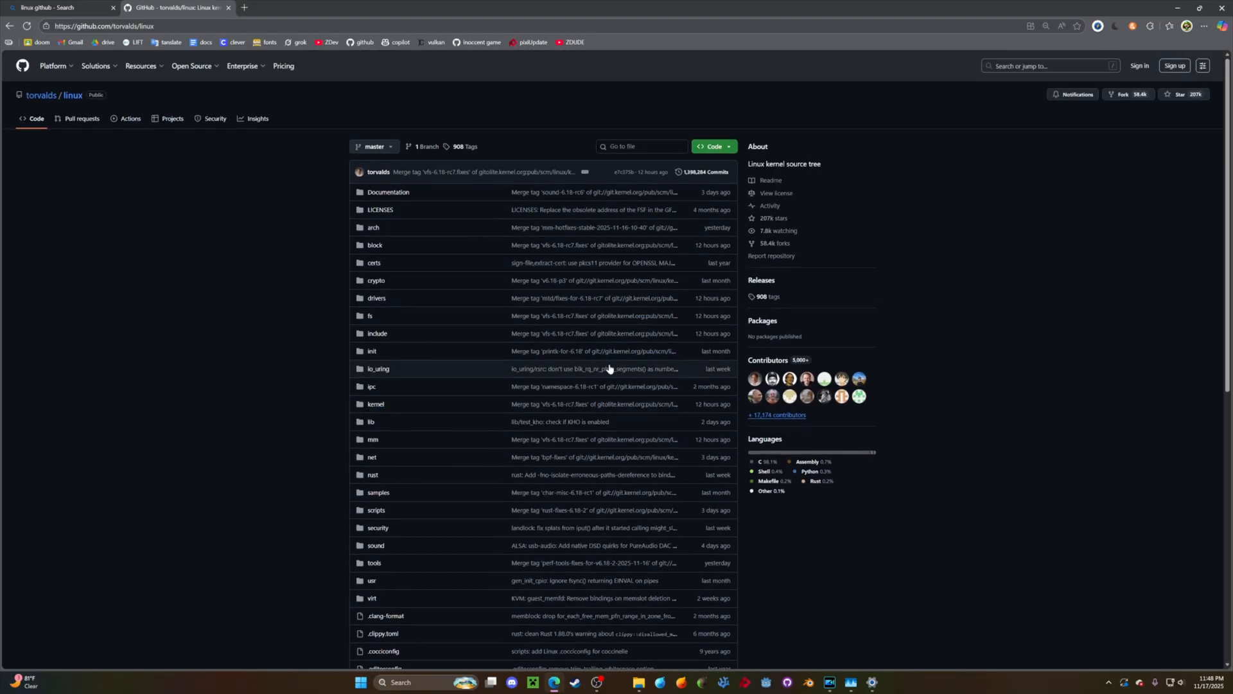
pyautogui.click(770, 206)
pyautogui.write('windows')
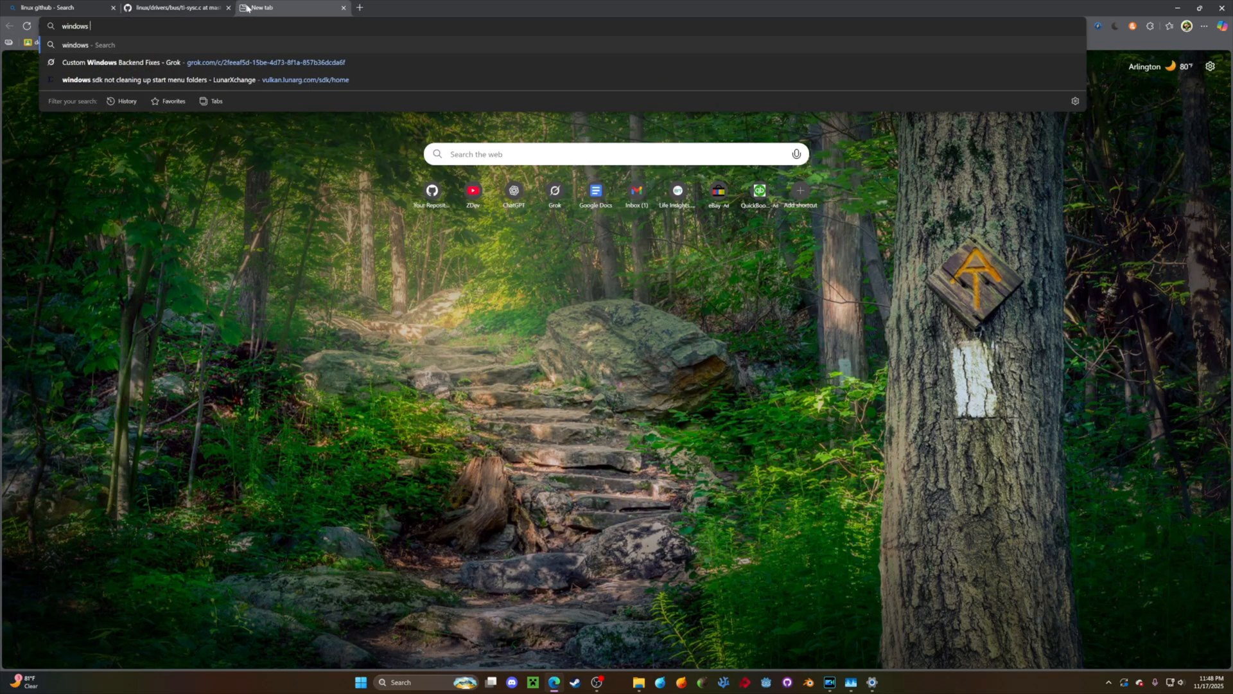
# Search 'windows github', list org:microsoft Windows repositories and choose microsoft/WSL.
pyautogui.press('Return')
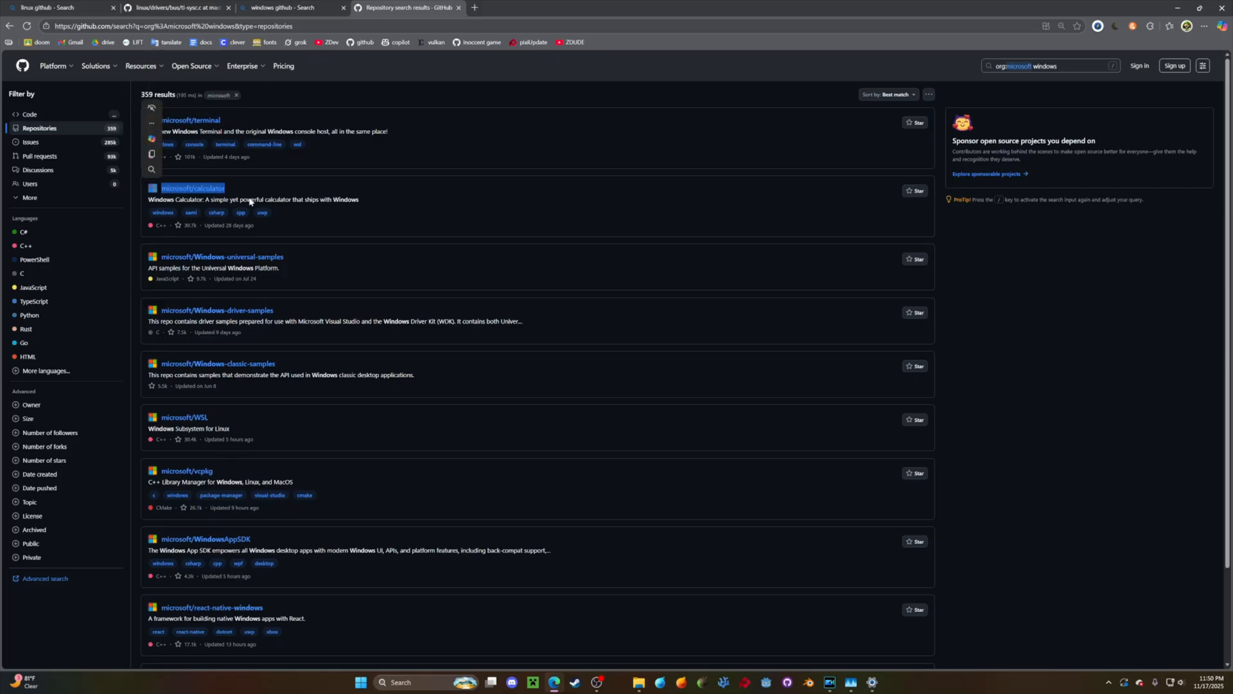
pyautogui.click(883, 682)
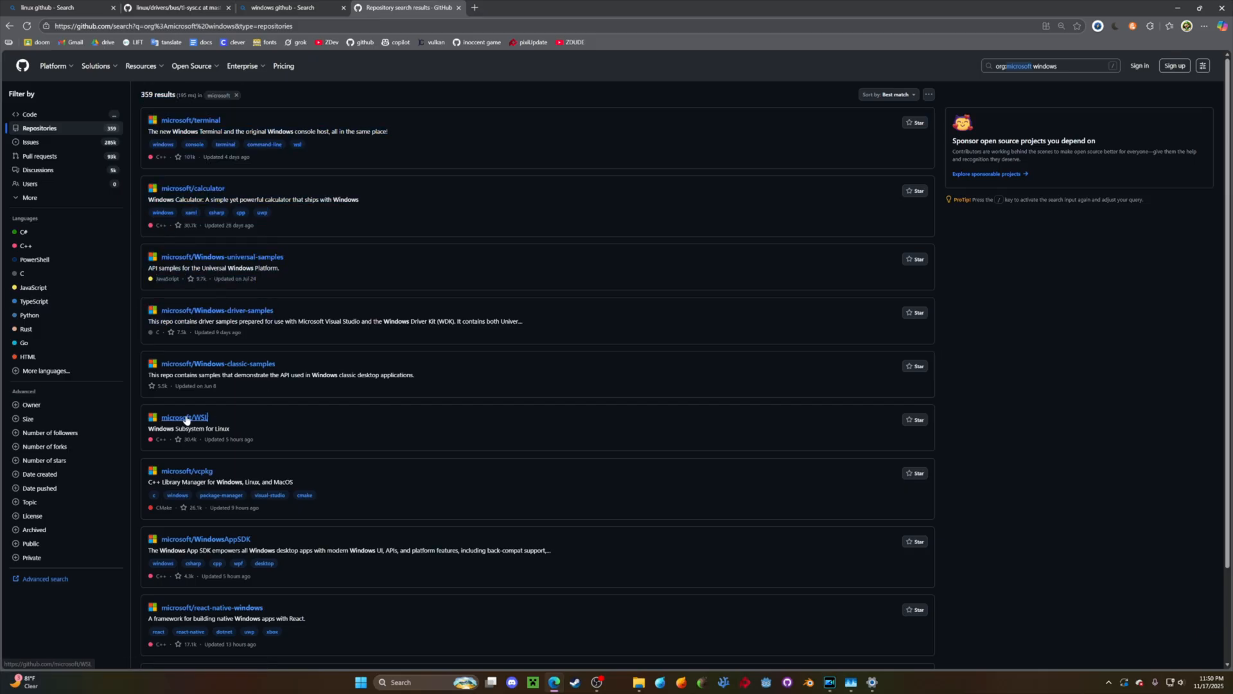
pyautogui.click(173, 7)
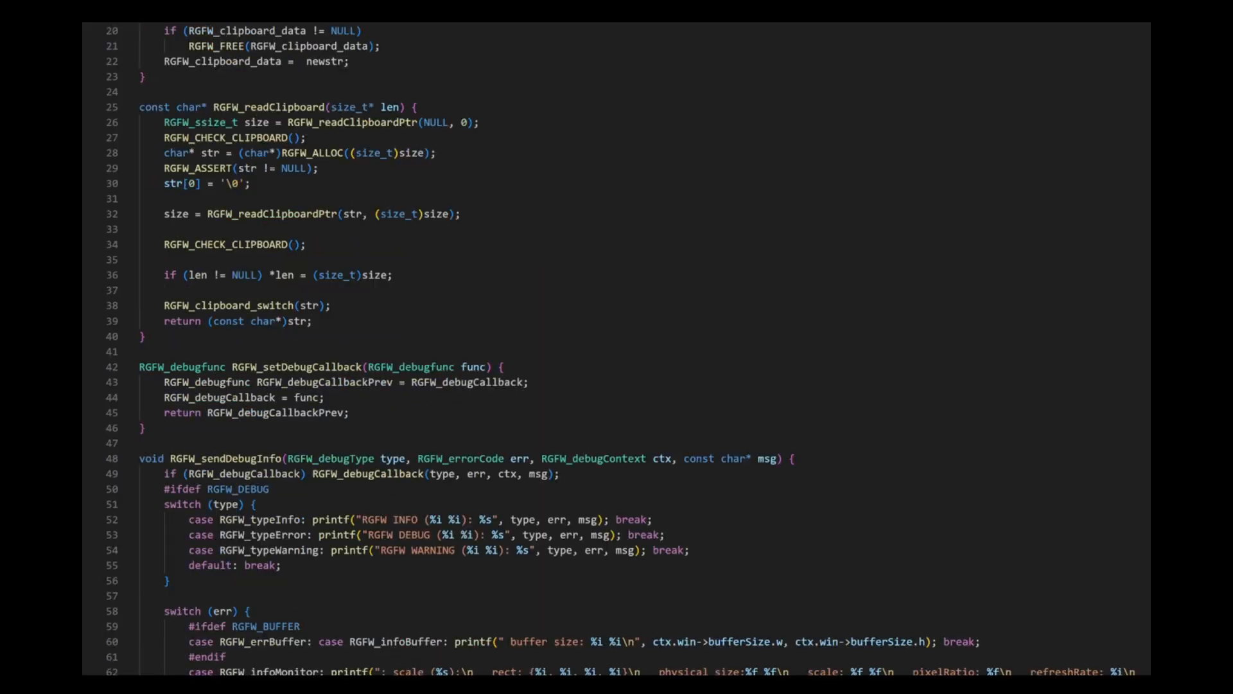
pyautogui.scroll(-3)
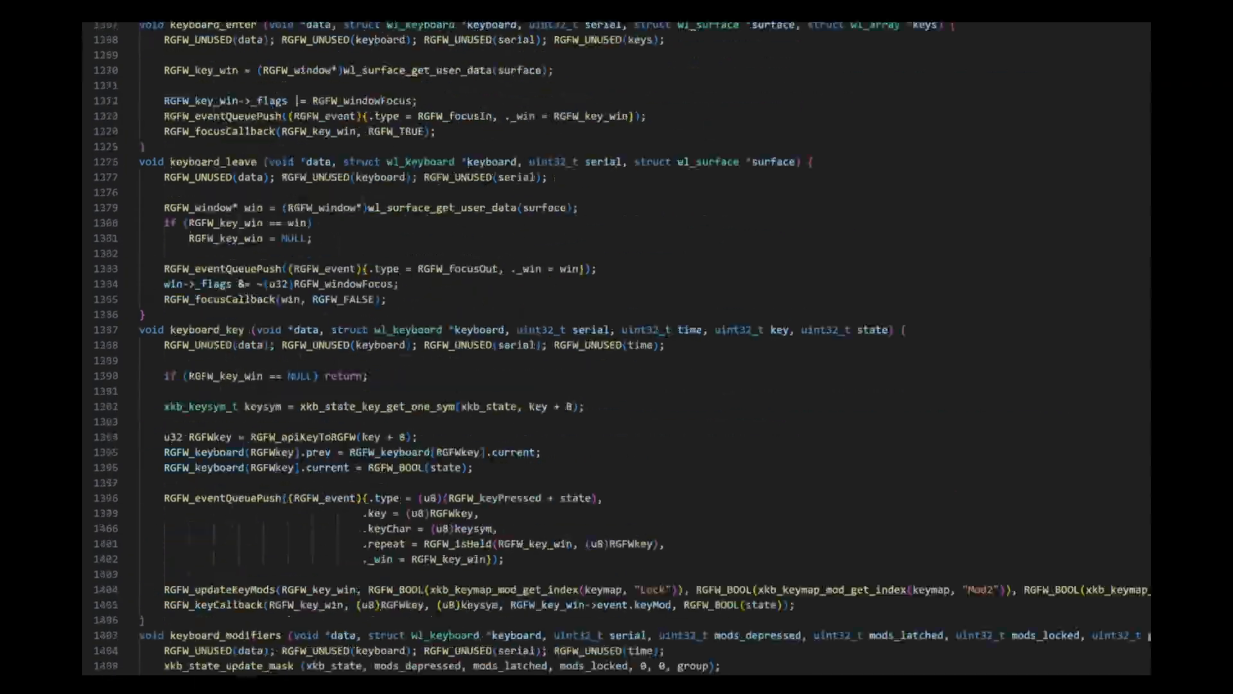
pyautogui.scroll(-3)
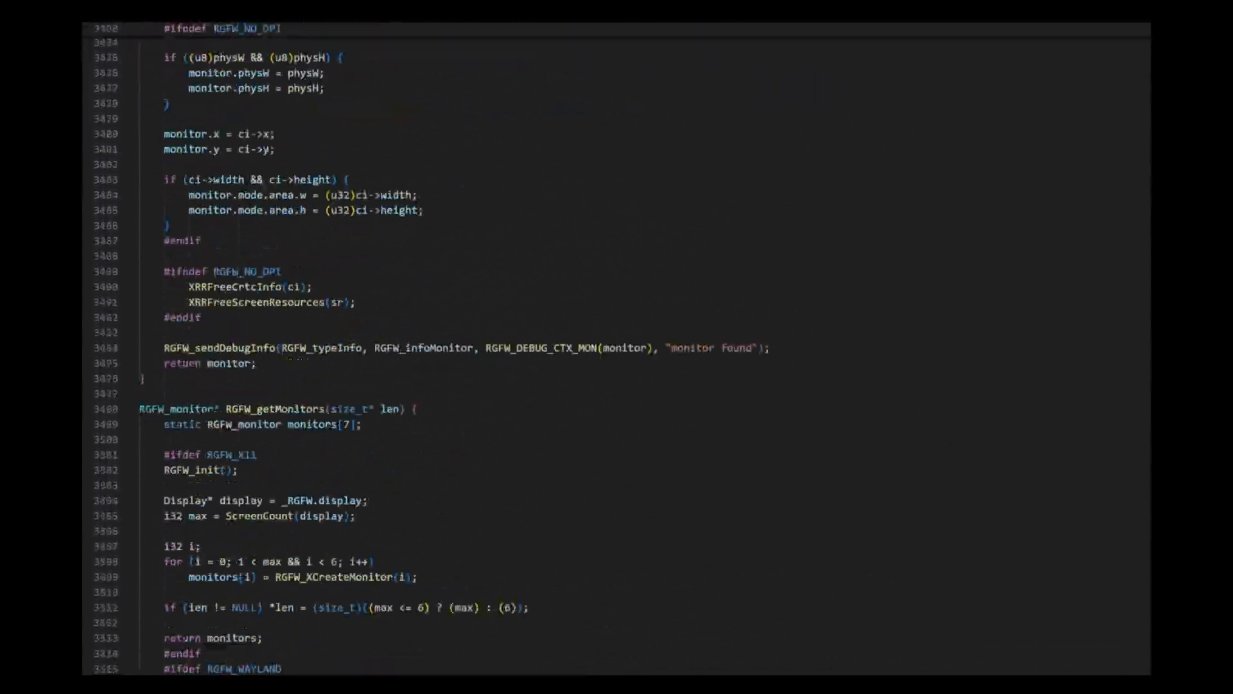
pyautogui.scroll(-3)
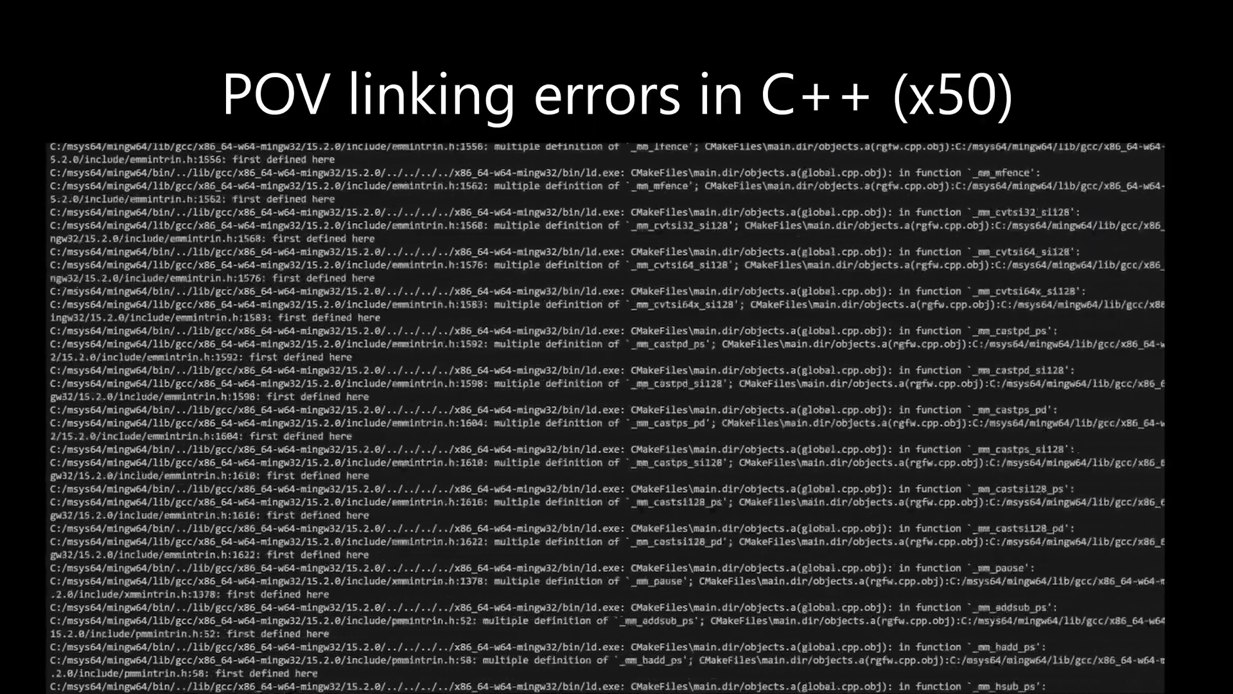
pyautogui.scroll(-3)
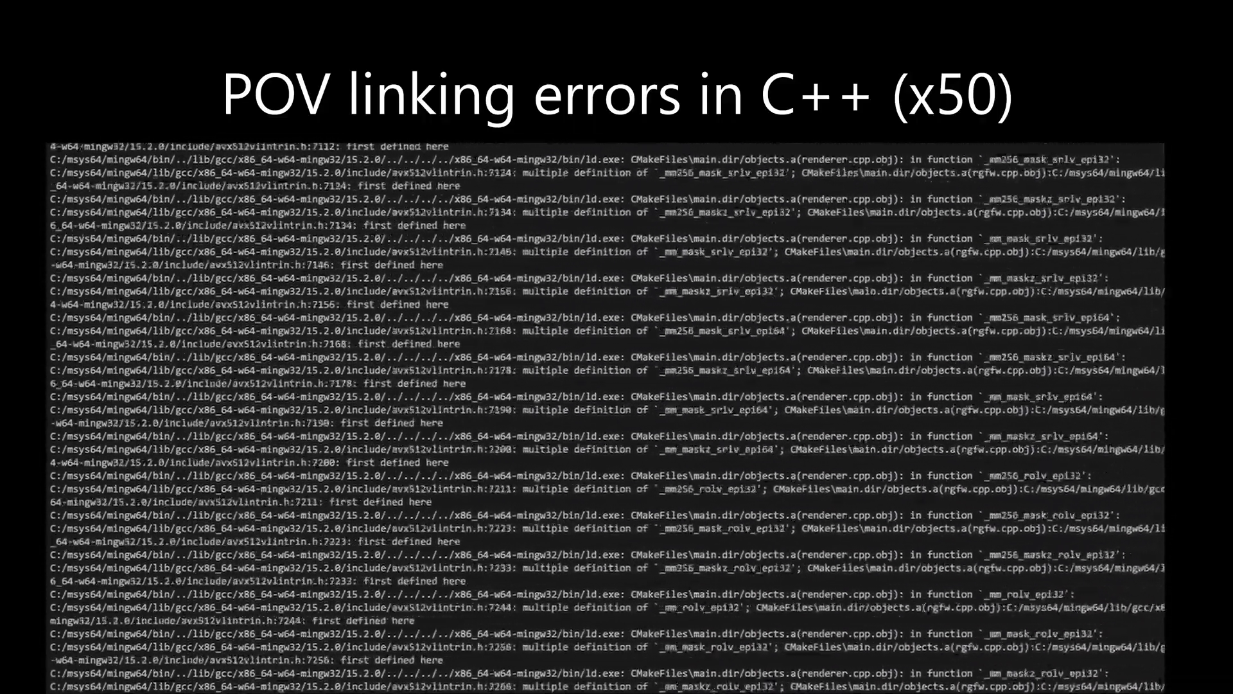